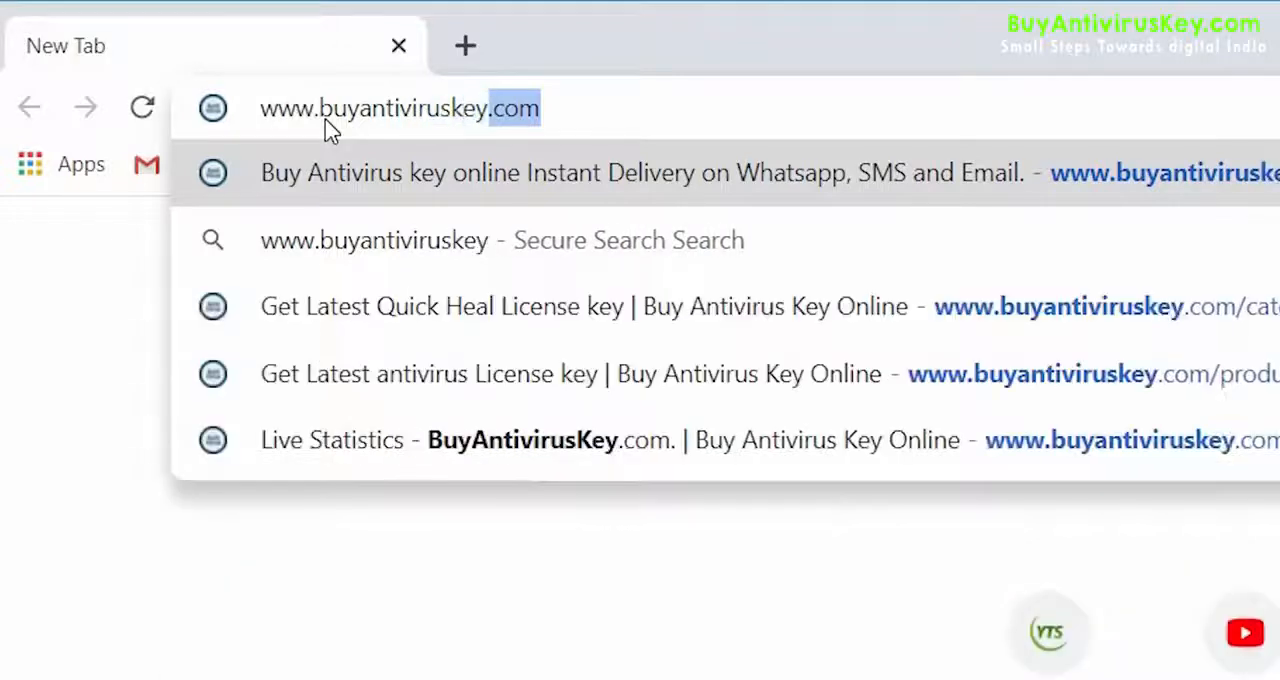
click(400, 108)
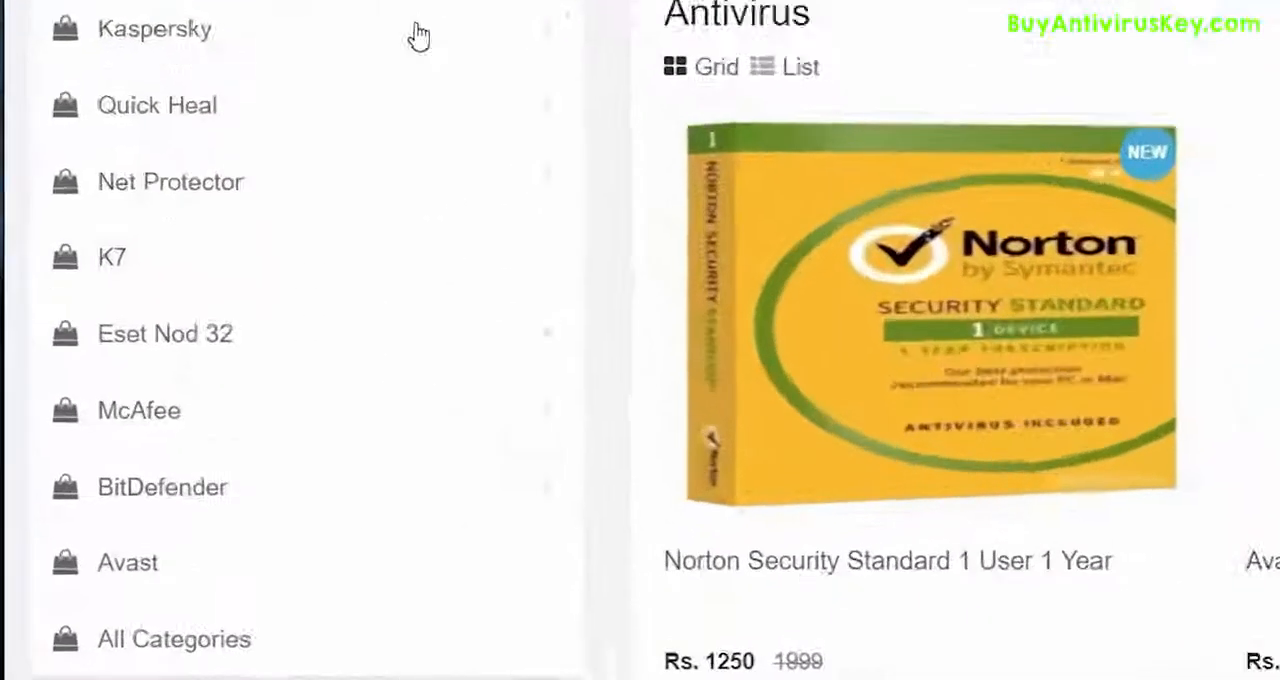
scroll(down, 3)
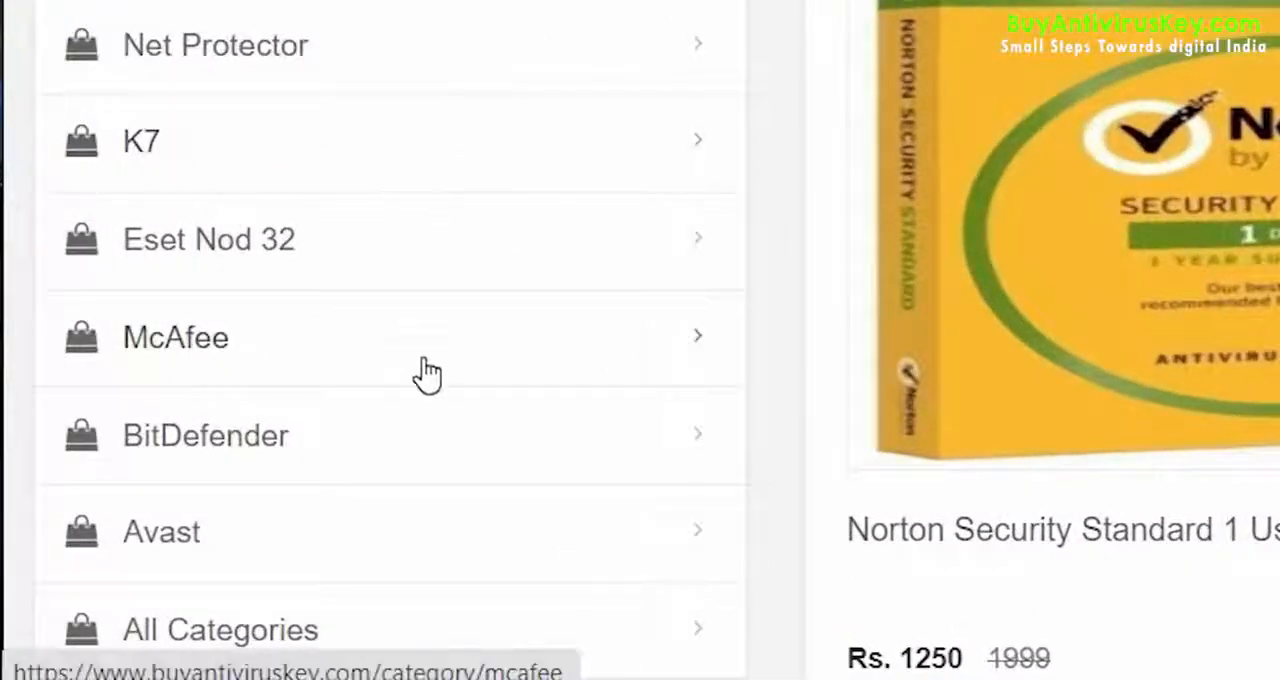
click(176, 336)
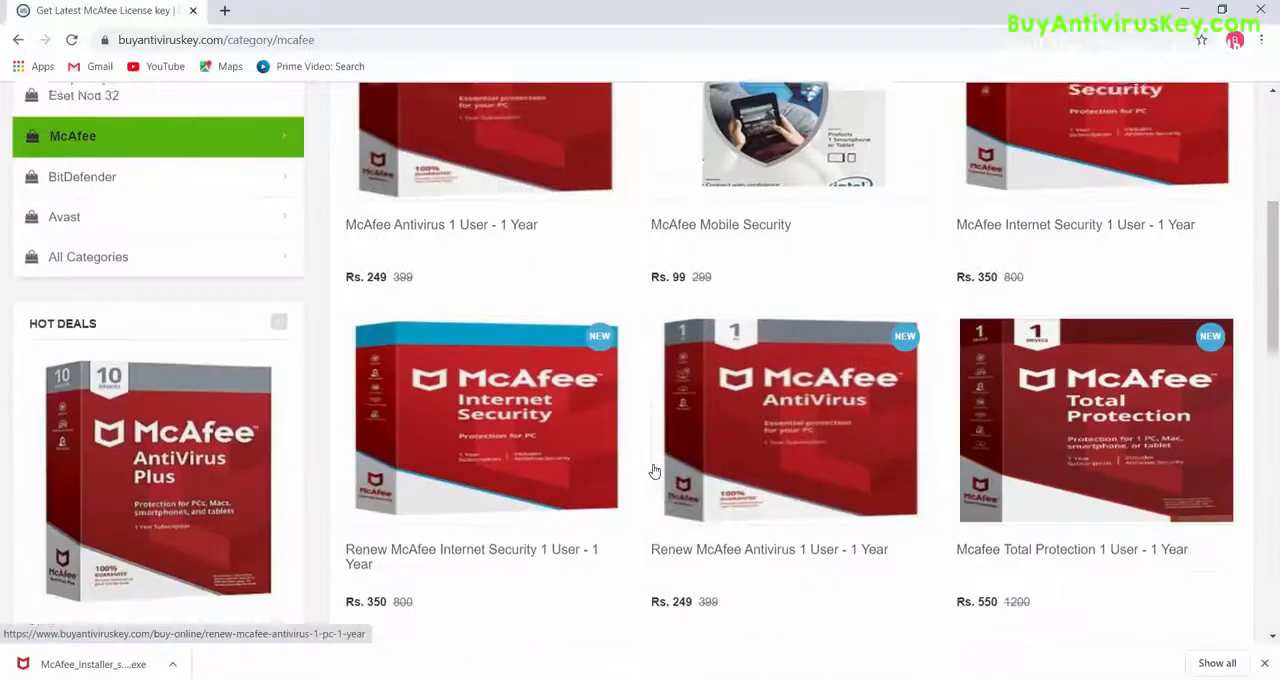
Find the 3 Years McAfee LiveSafe card among the McAfee products and view its ₹2100 listing
scroll(down, 3)
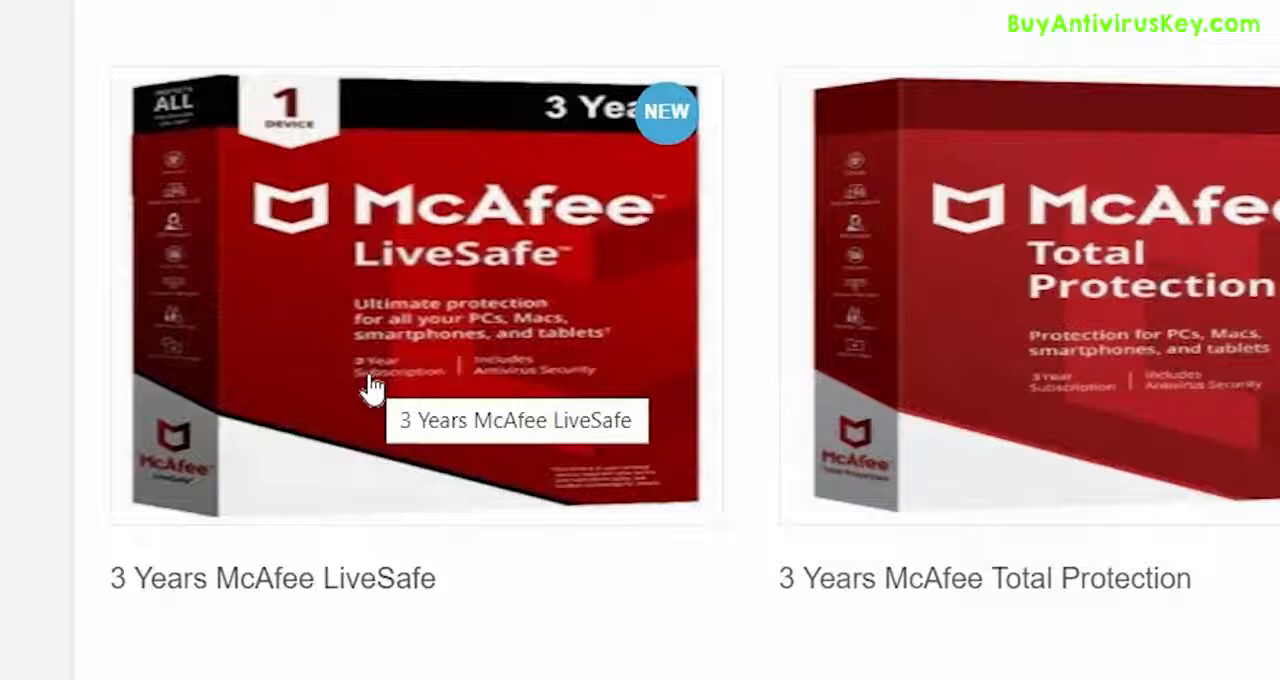
scroll(down, 3)
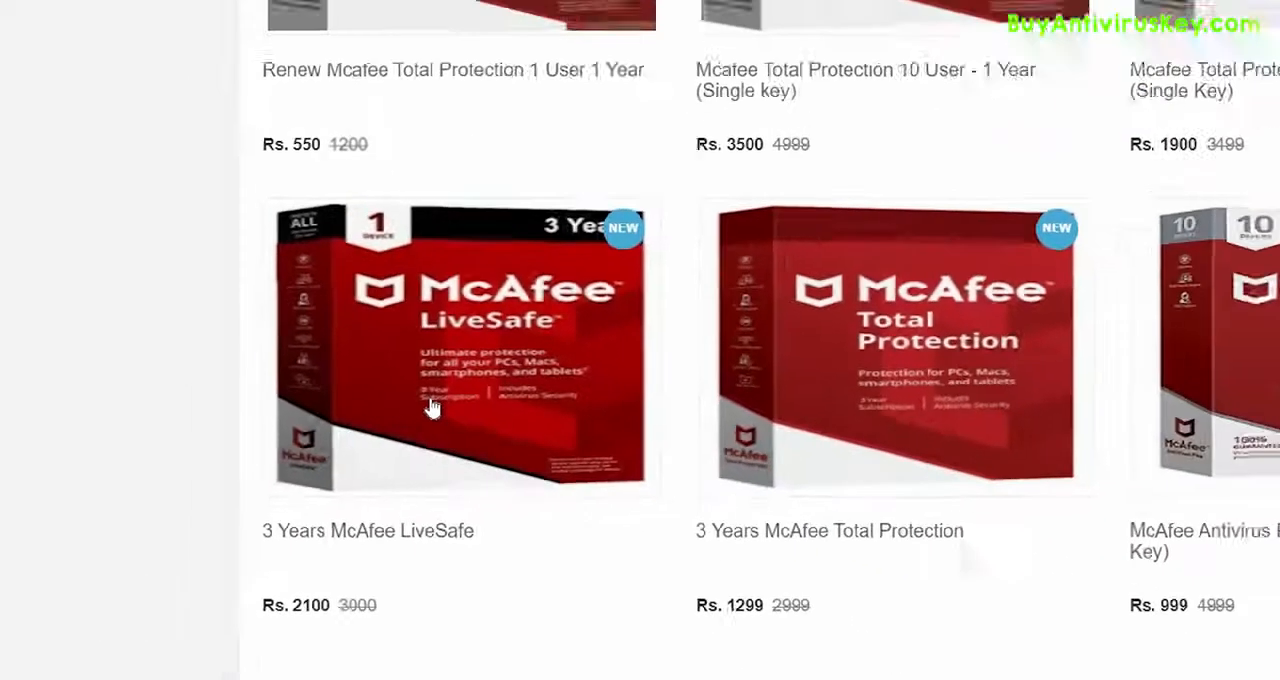
click(460, 348)
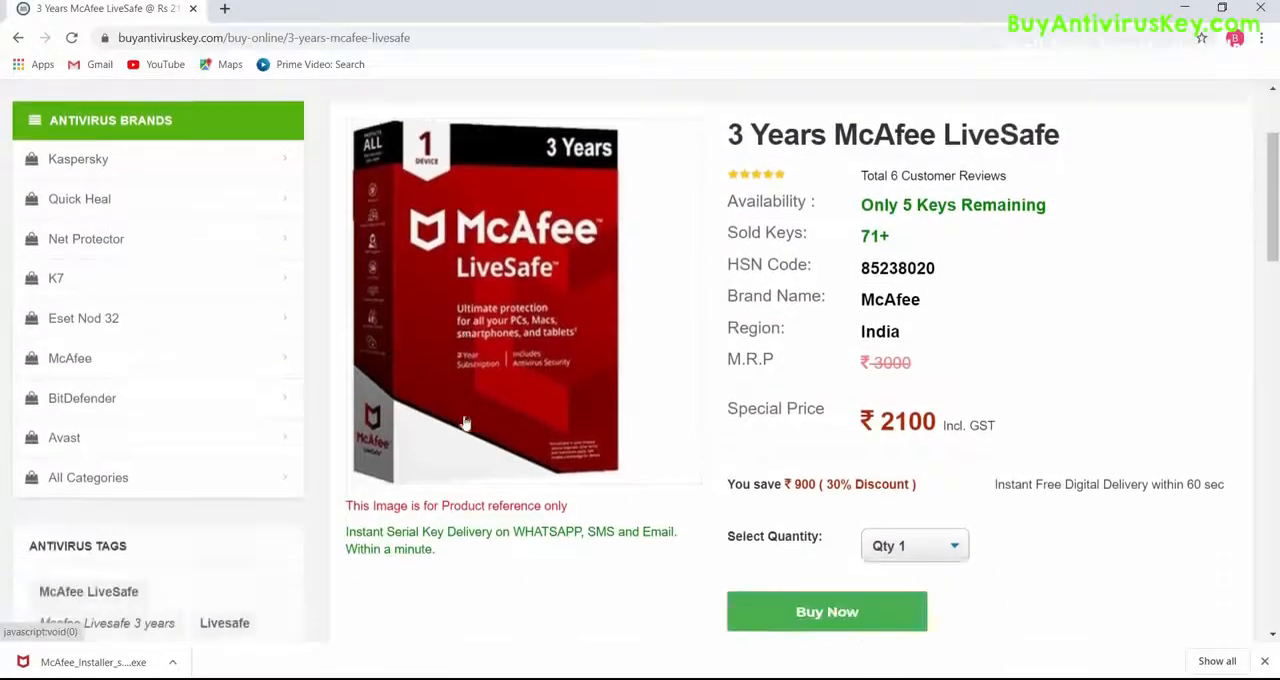
Show the HOW TO INSTALL instructions, leading to McAfee's 25-digit activation code page
scroll(down, 3)
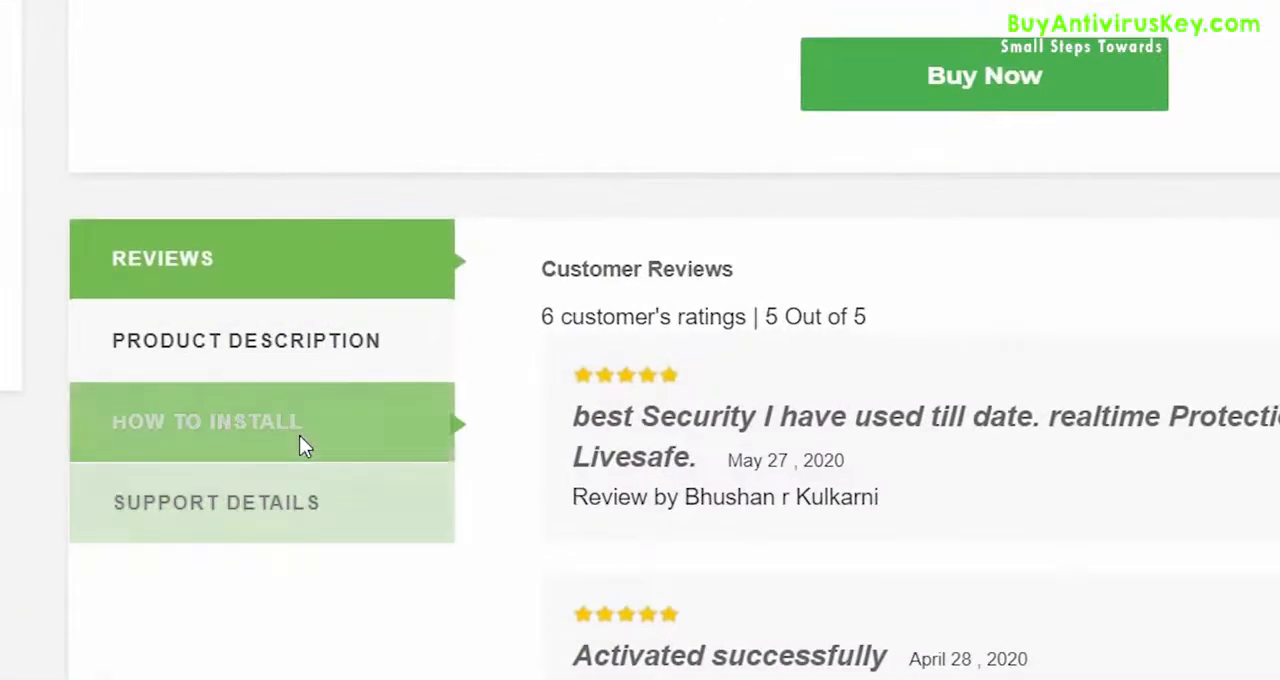
click(208, 420)
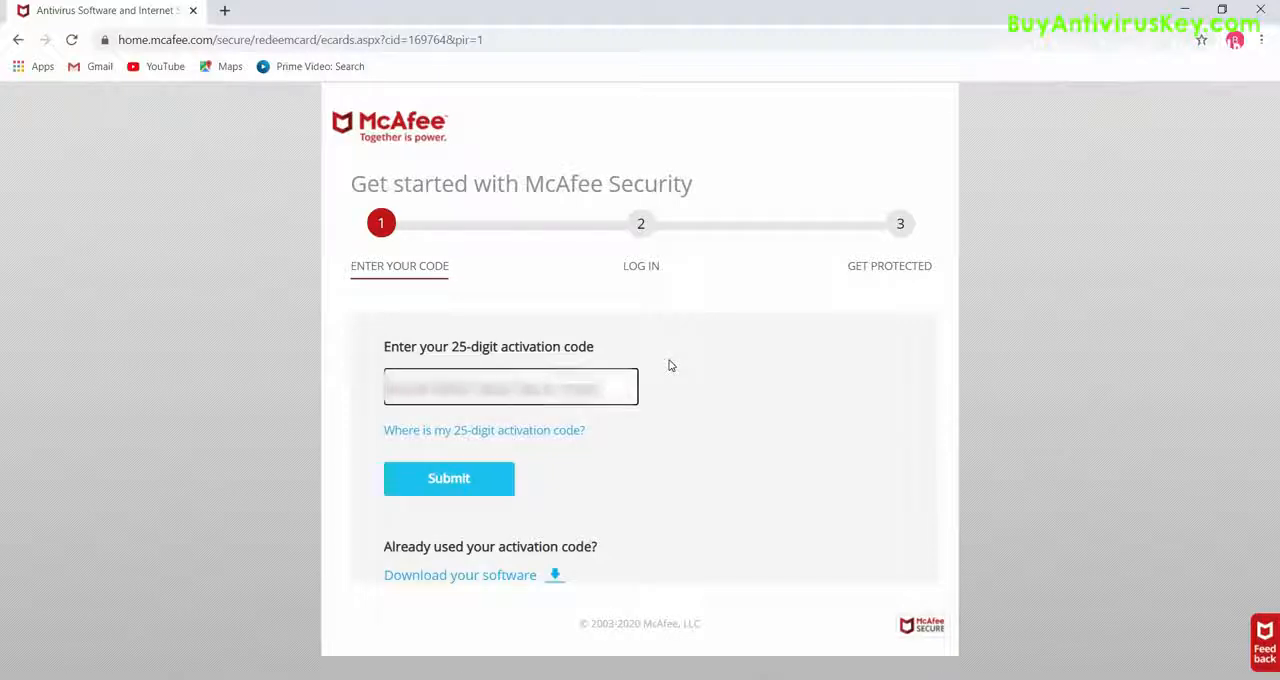
Submit the pasted 25-digit activation code and continue with the account email
click(448, 478)
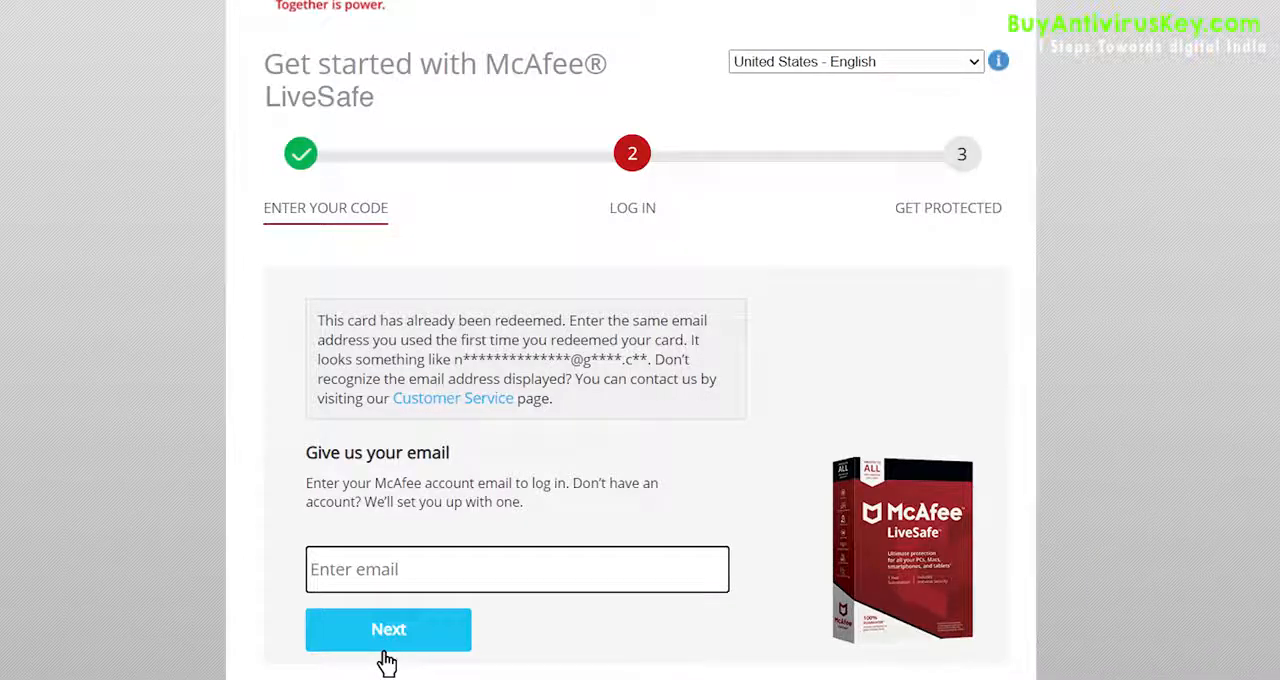
click(388, 628)
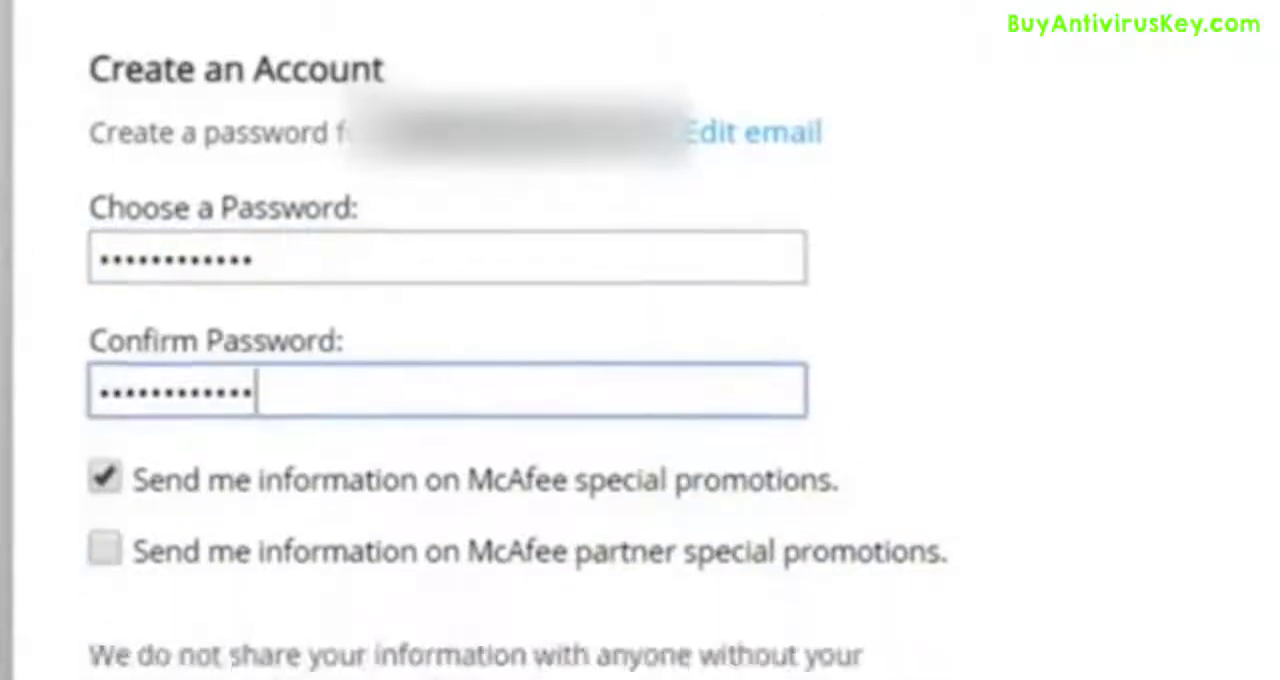
Create the account by agreeing to the terms, choose Install On This PC and accept the license agreement
scroll(down, 3)
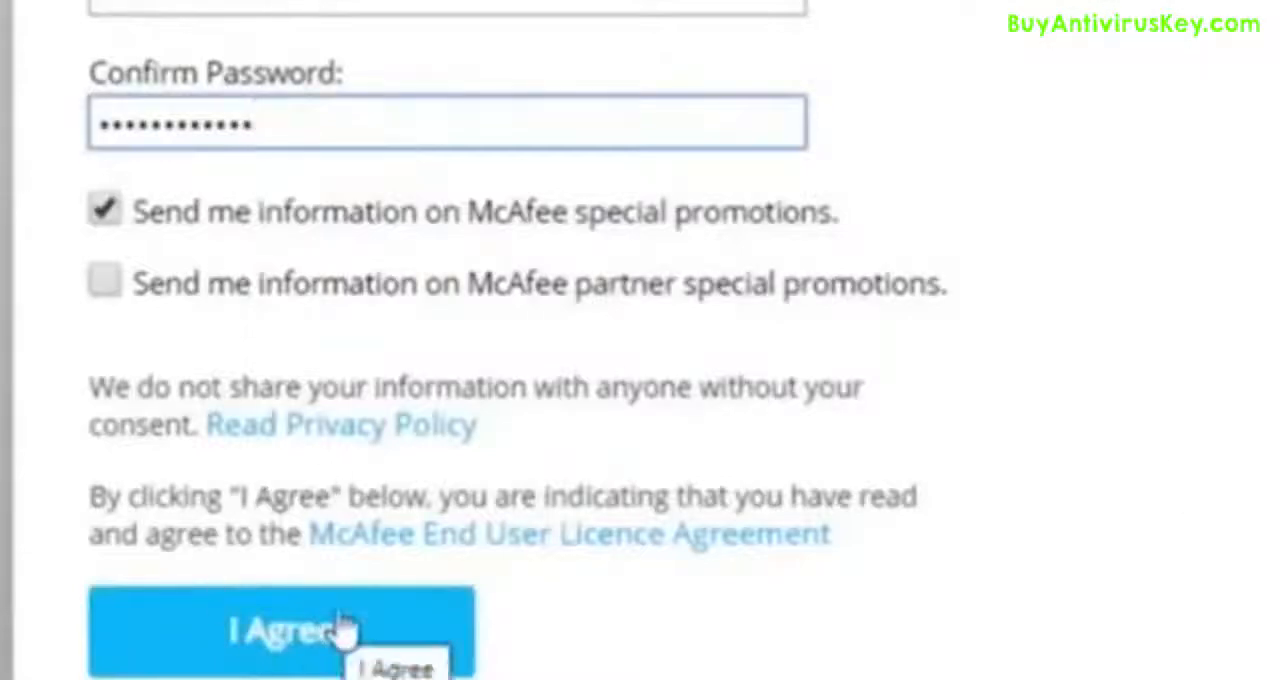
click(280, 632)
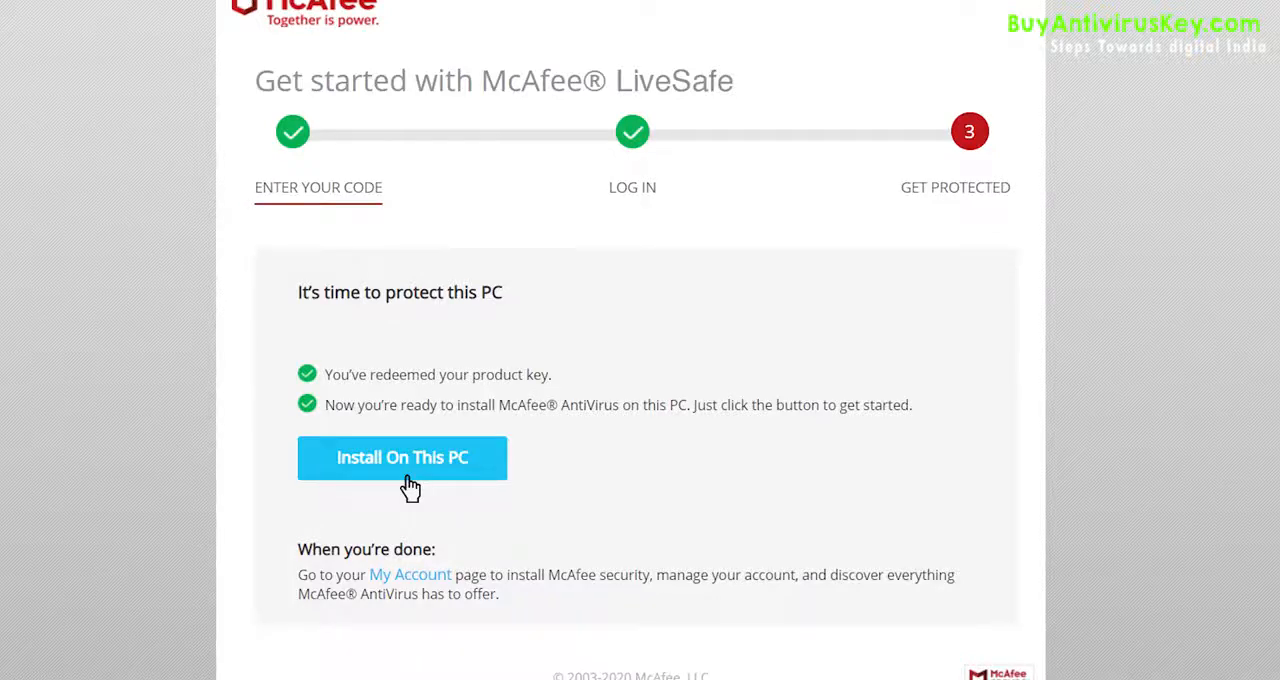
click(402, 458)
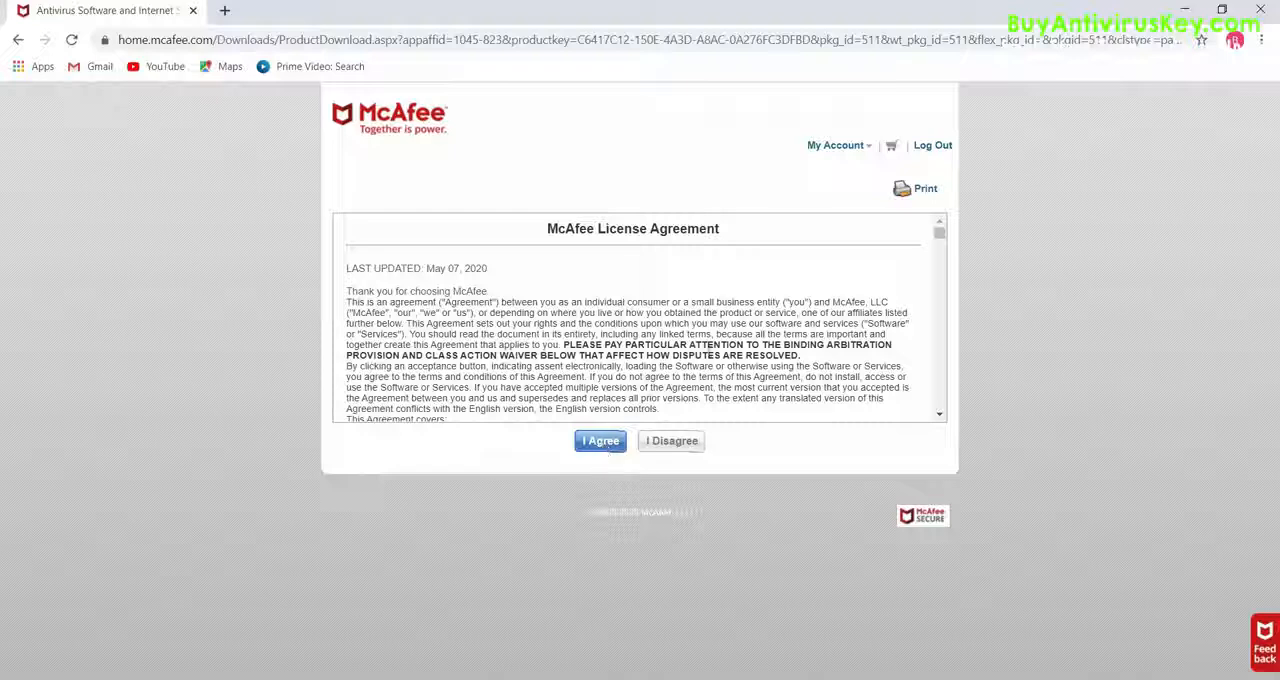
click(600, 440)
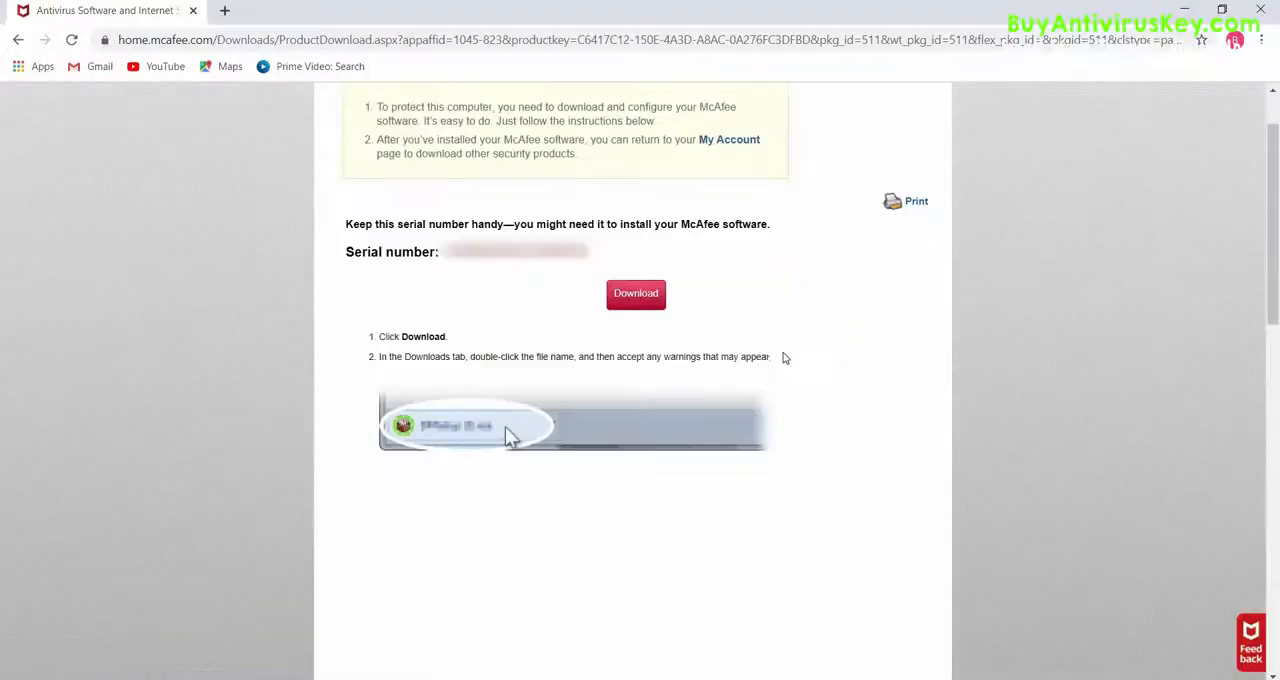
Download the LiveSafe installer and run the McAfee .exe from the download bar
click(636, 292)
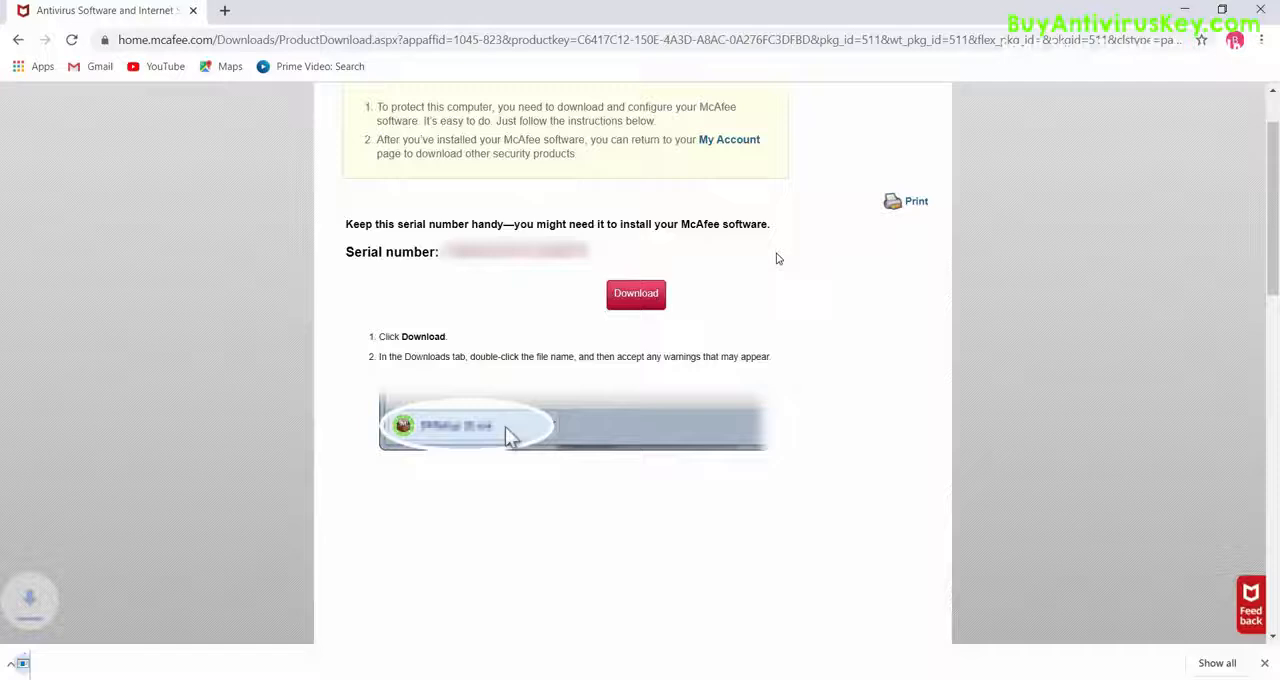
click(636, 292)
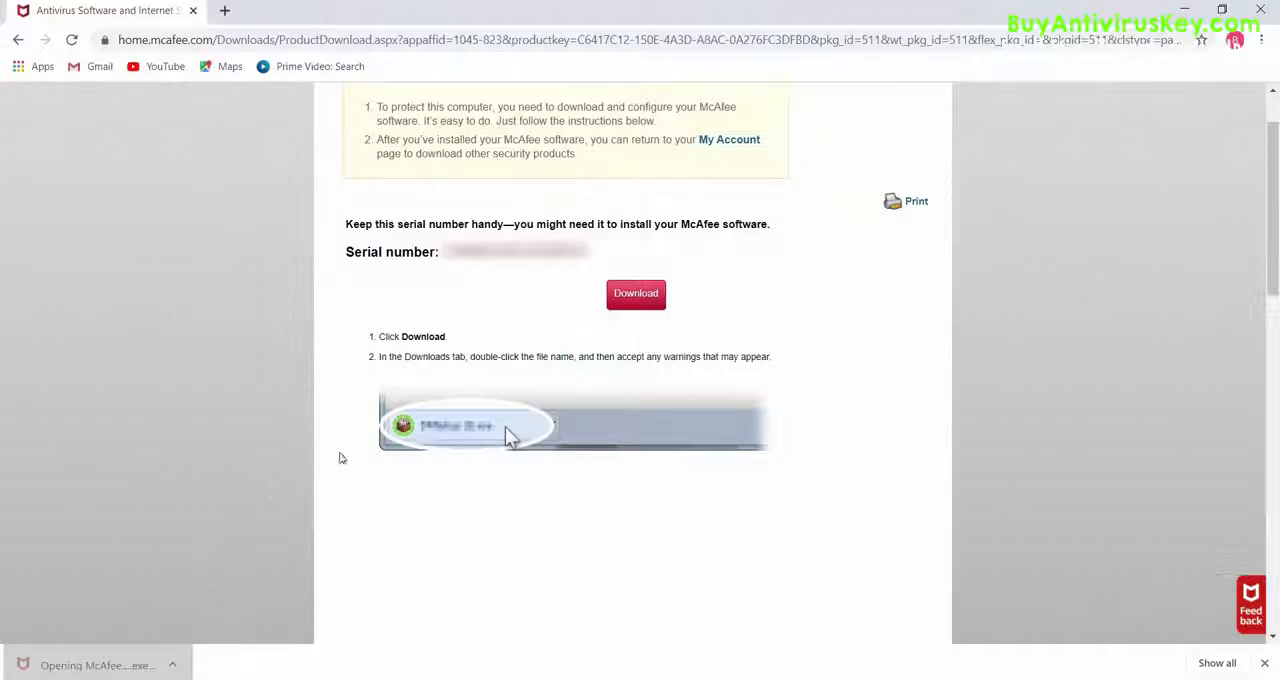
double_click(456, 424)
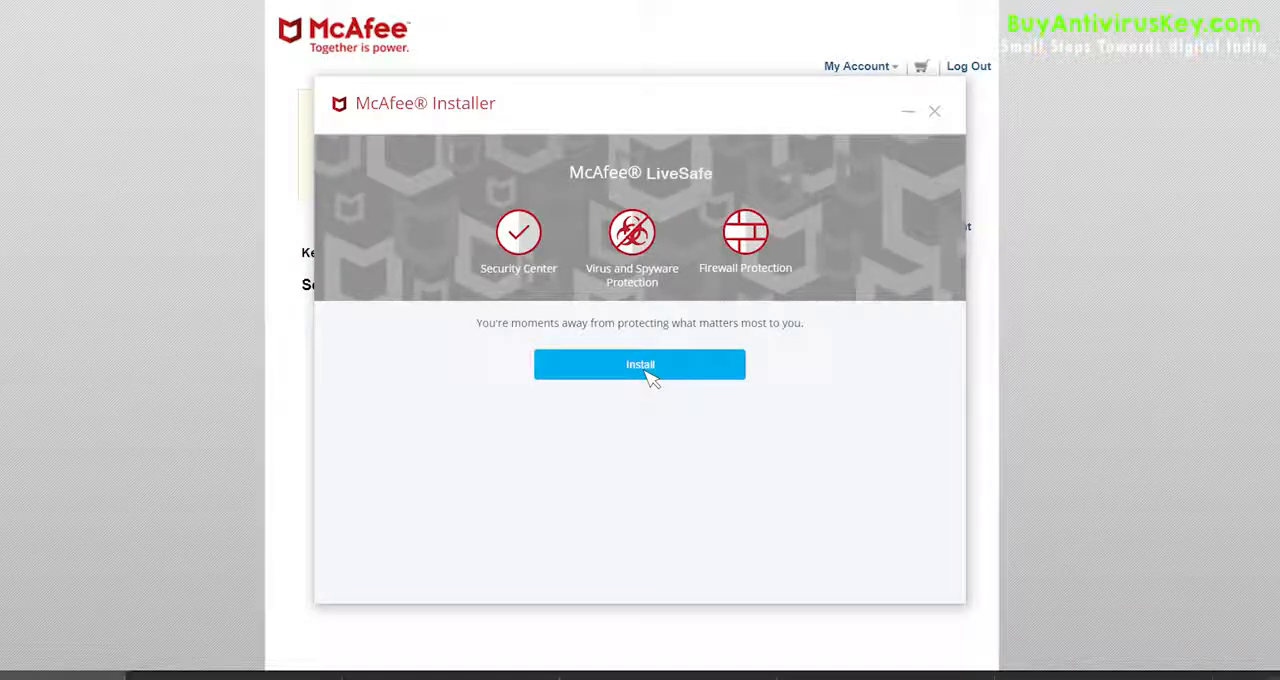
Begin the McAfee LiveSafe installation so its system check starts running
click(640, 364)
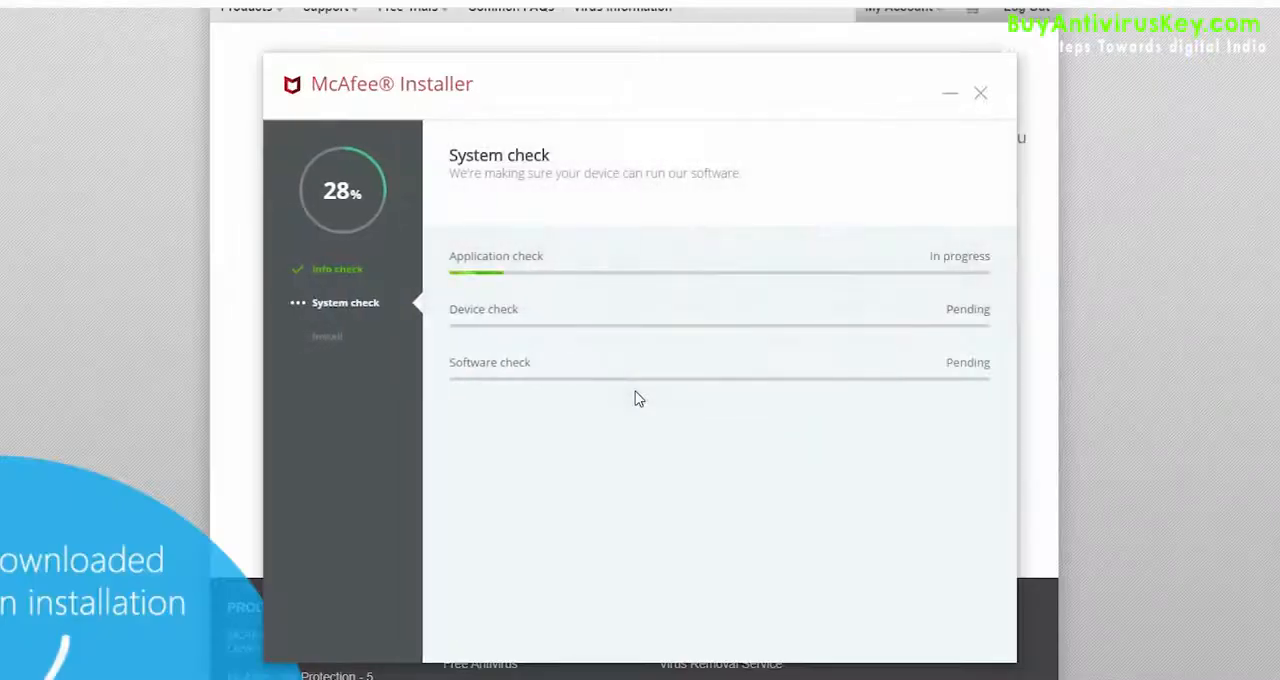